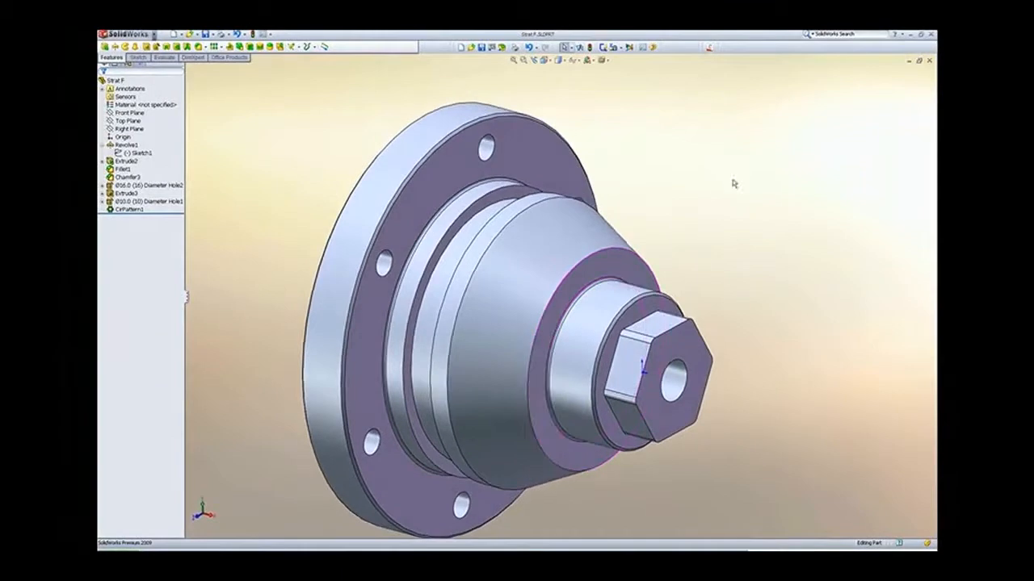
mouse_move(707, 45)
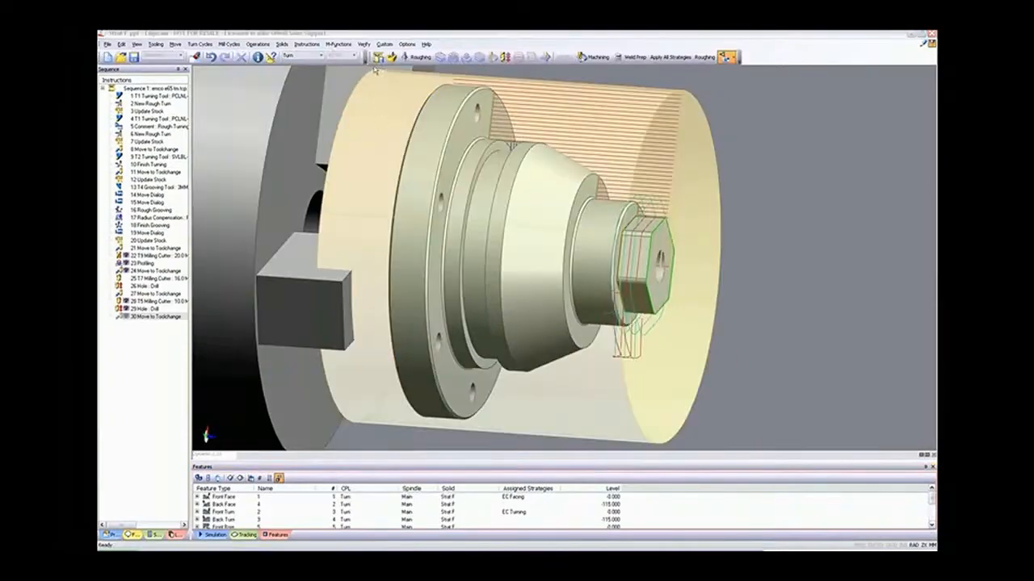
mouse_move(385, 56)
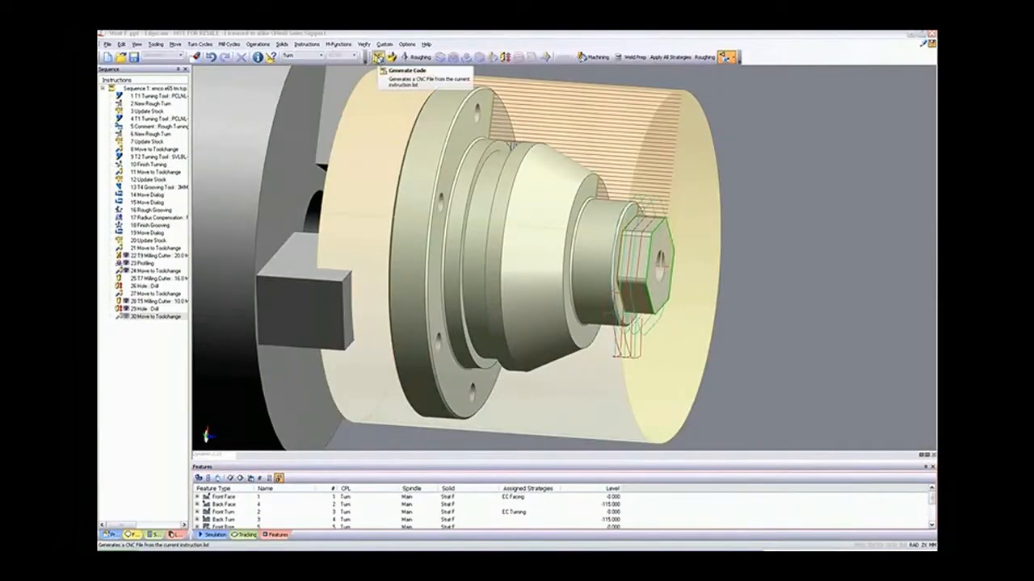
Generate the CNC code for the turning sequence, accepting the Generate CNC Code dialog, and show the result.
left_click(384, 58)
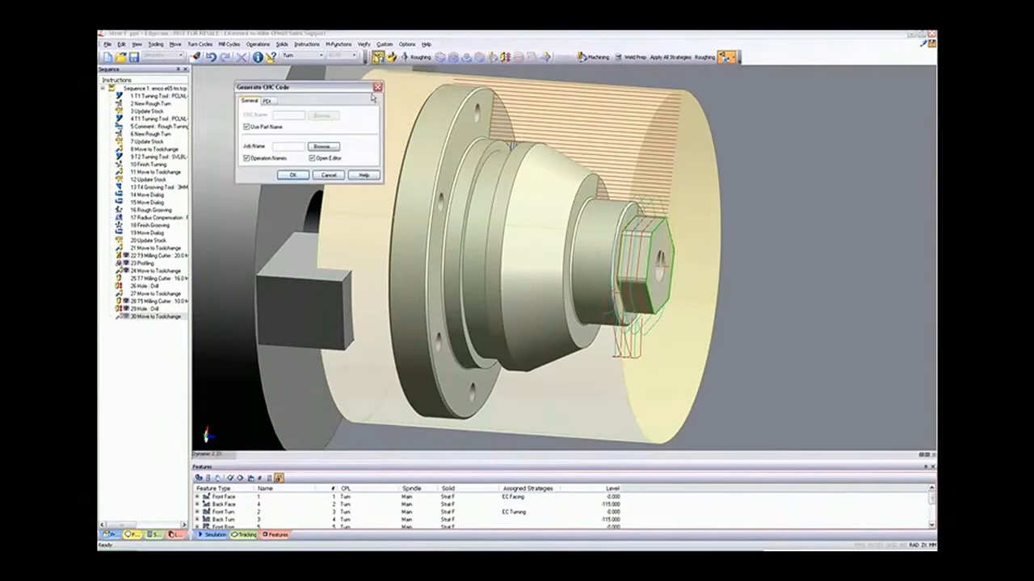
left_click(291, 175)
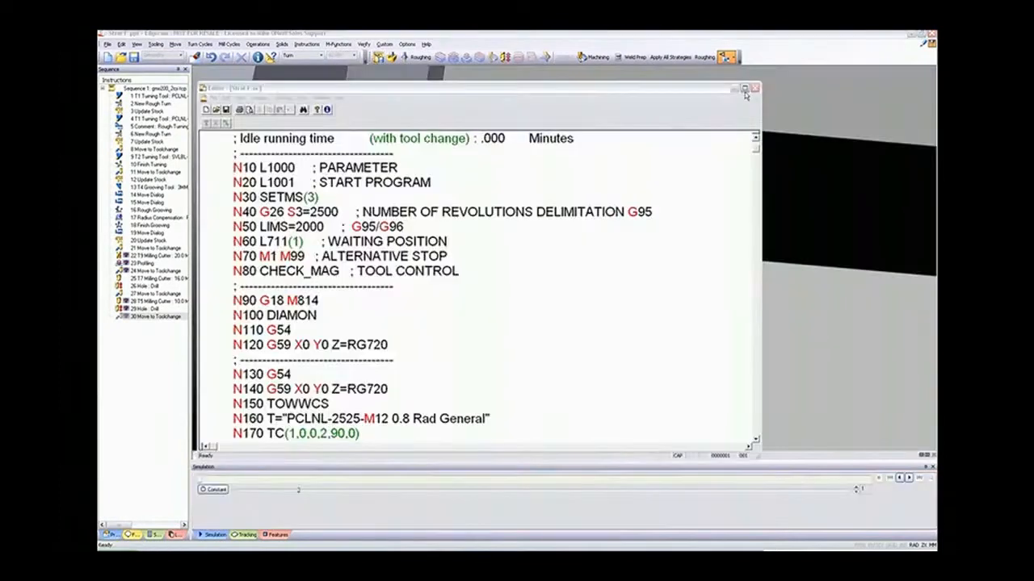
left_click(743, 88)
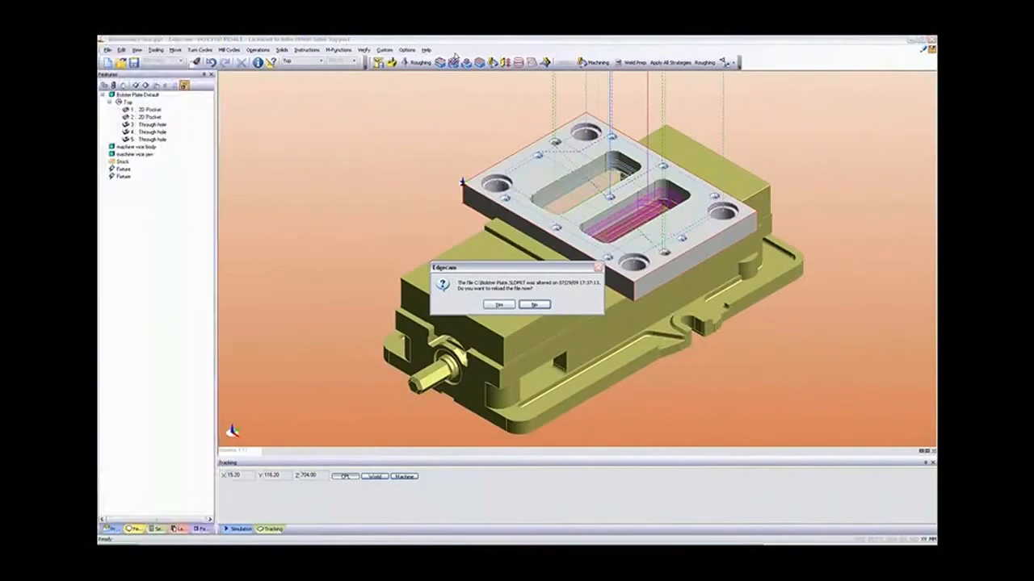
Reload the altered plate model so its features are re-matched in the vise setup.
left_click(497, 304)
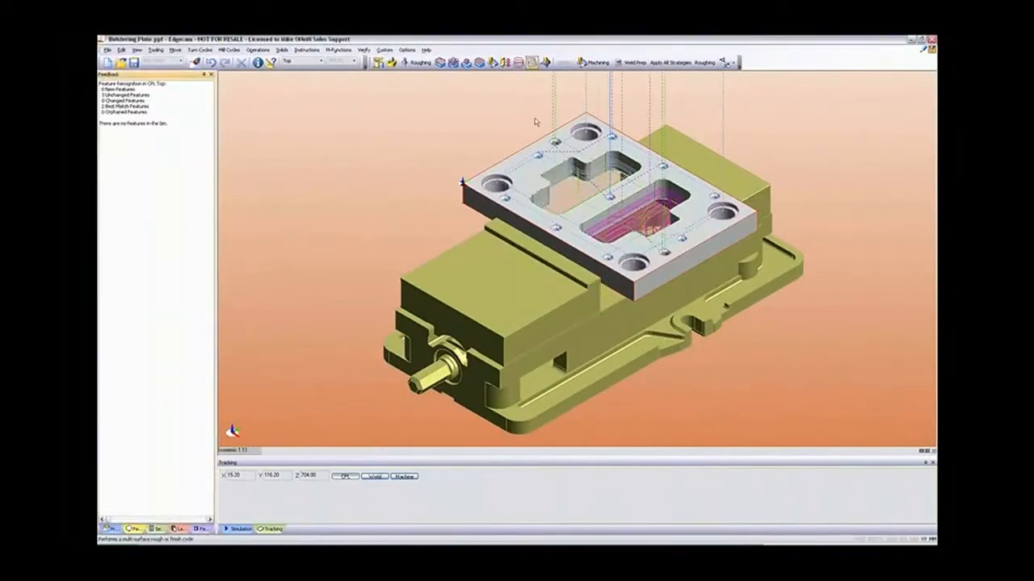